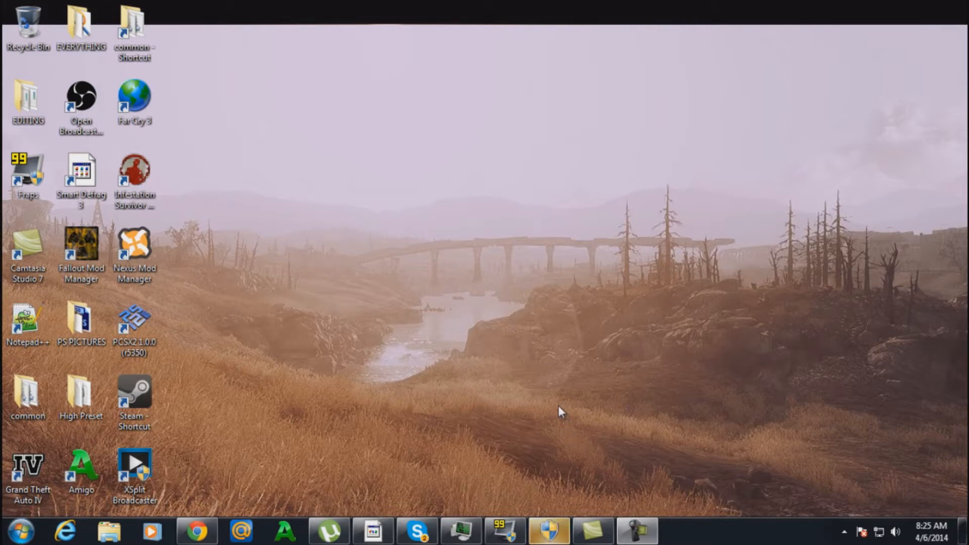
mouse_move(281, 278)
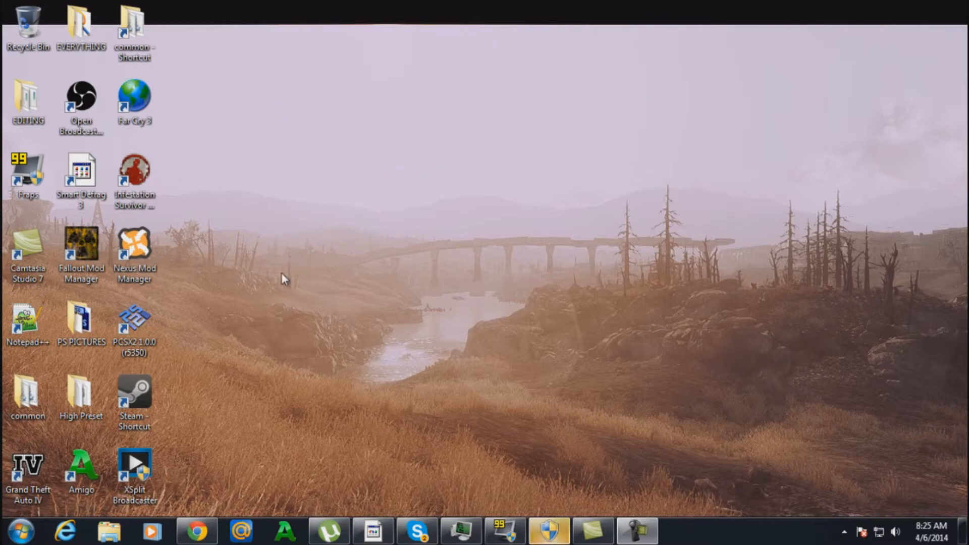
mouse_move(292, 387)
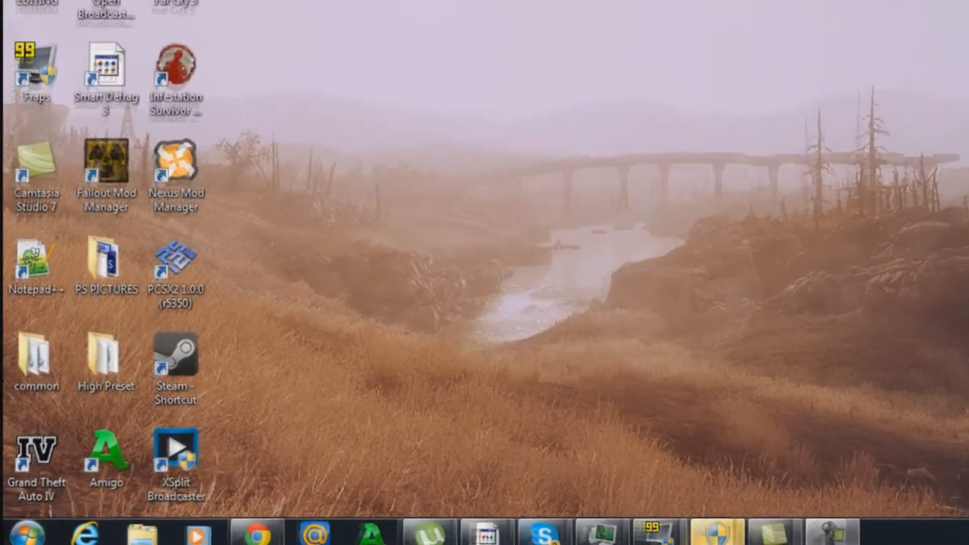
Search the Start menu for 'task manager' and launch Task Manager
left_click(21, 533)
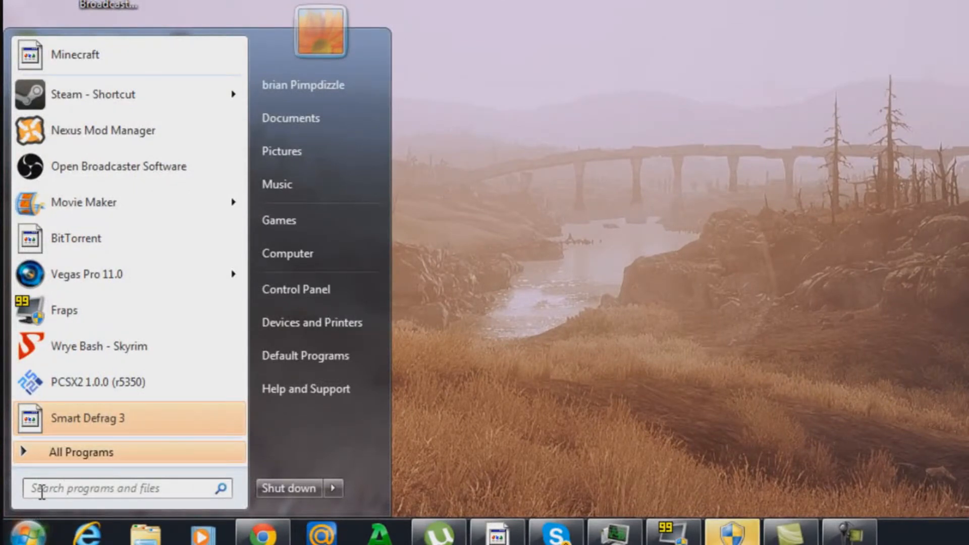
type("task manager")
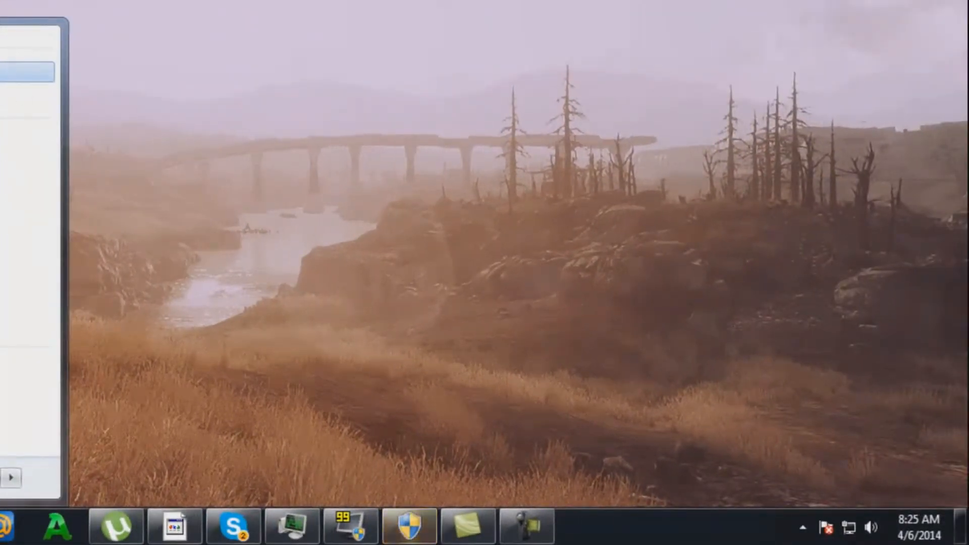
left_click(290, 526)
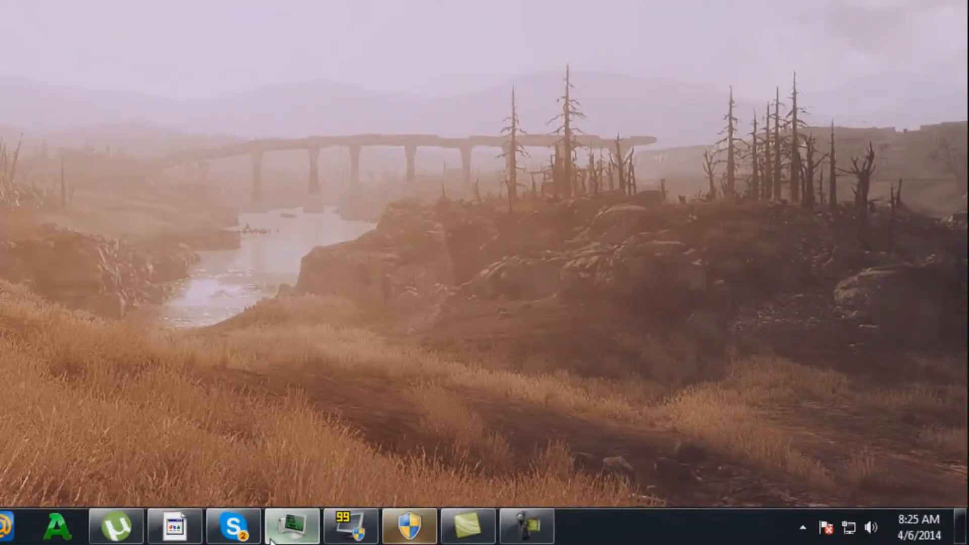
Bring Task Manager forward and show the Performance tab with CPU at 100%
left_click(290, 526)
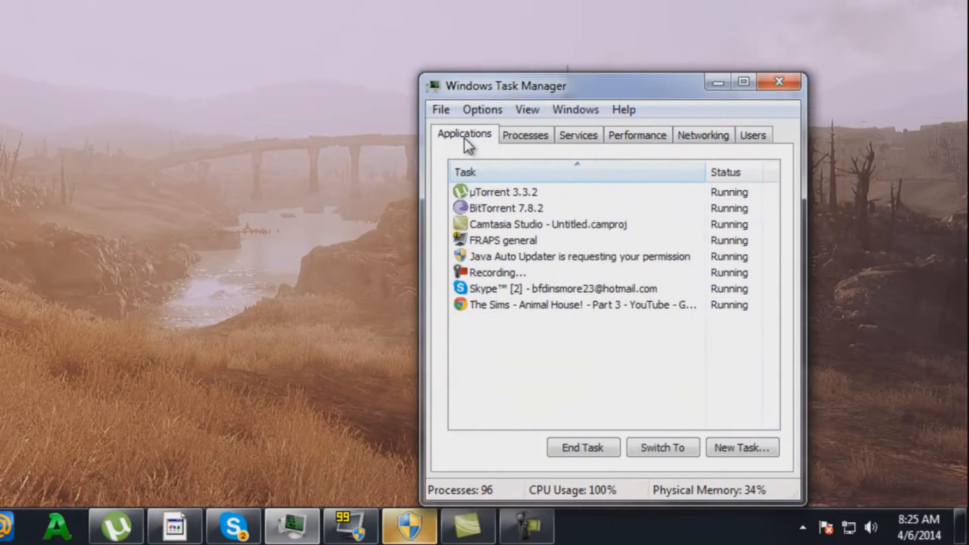
mouse_move(542, 156)
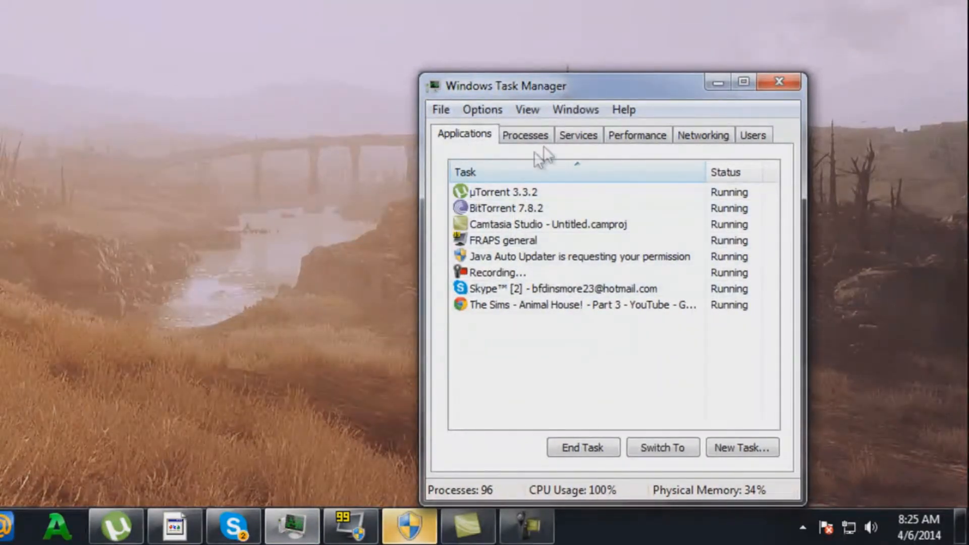
left_click(637, 134)
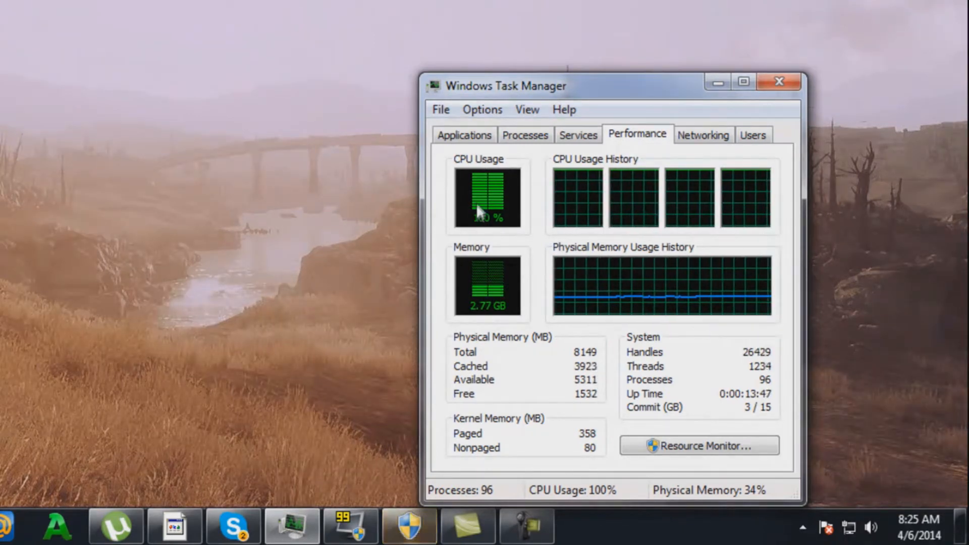
mouse_move(506, 179)
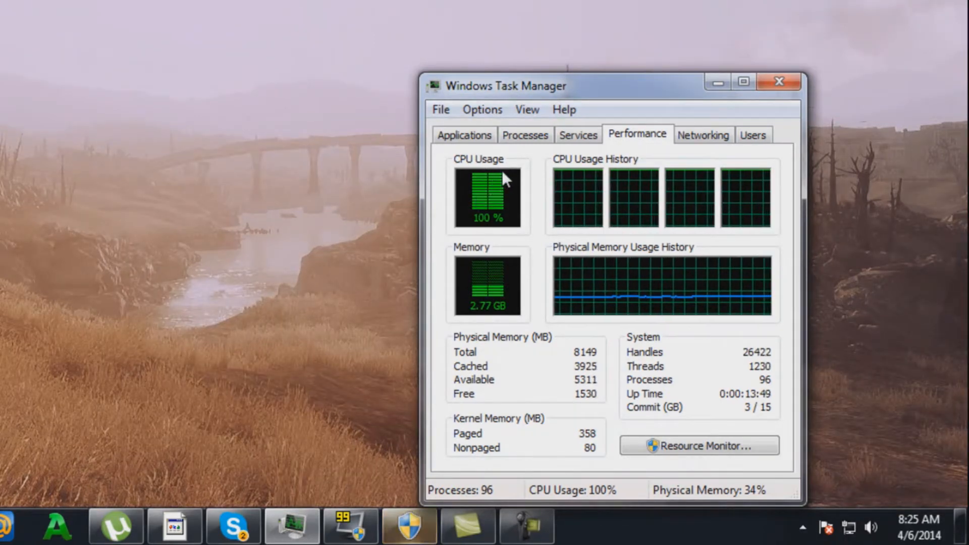
Sort the Processes list by CPU, highest first, putting vbc.exe *32 (~92%) on top
left_click(525, 135)
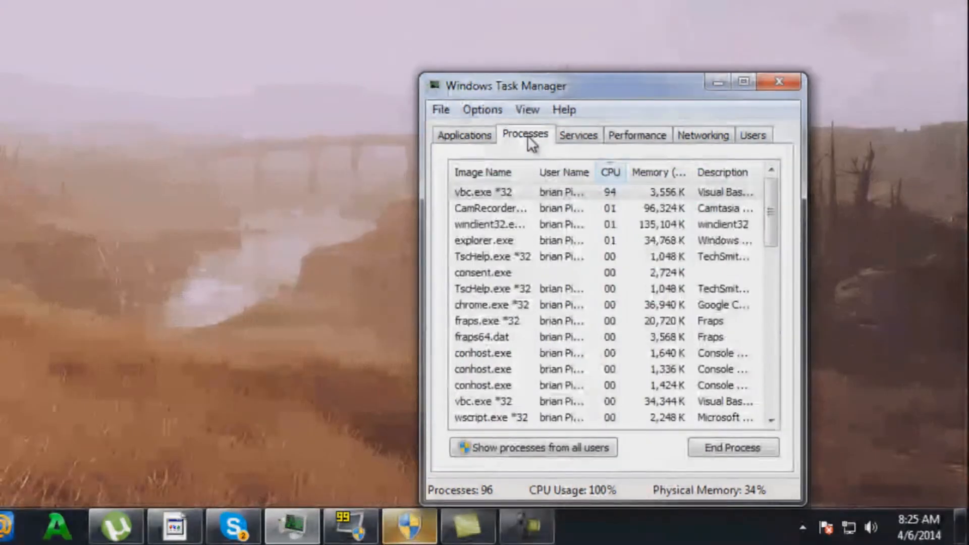
left_click(609, 172)
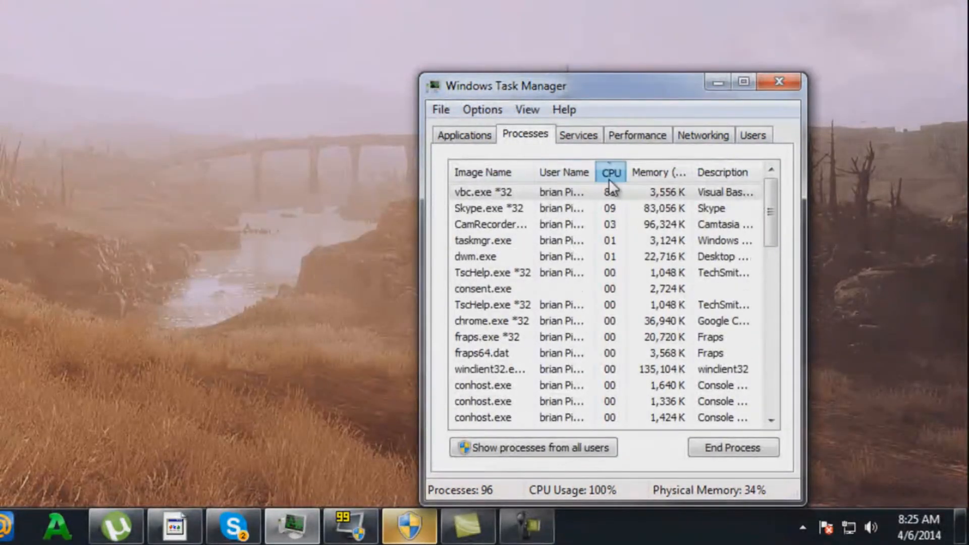
left_click(610, 172)
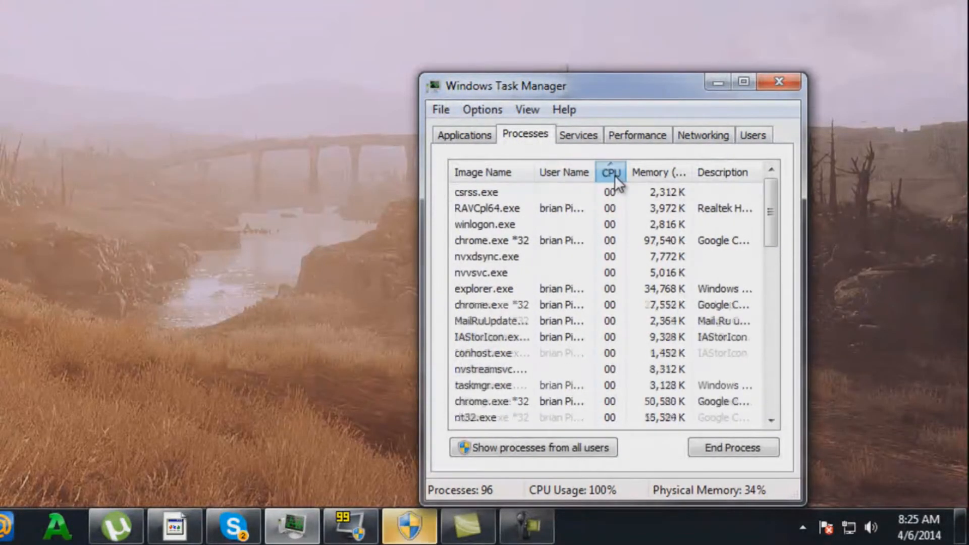
left_click(610, 172)
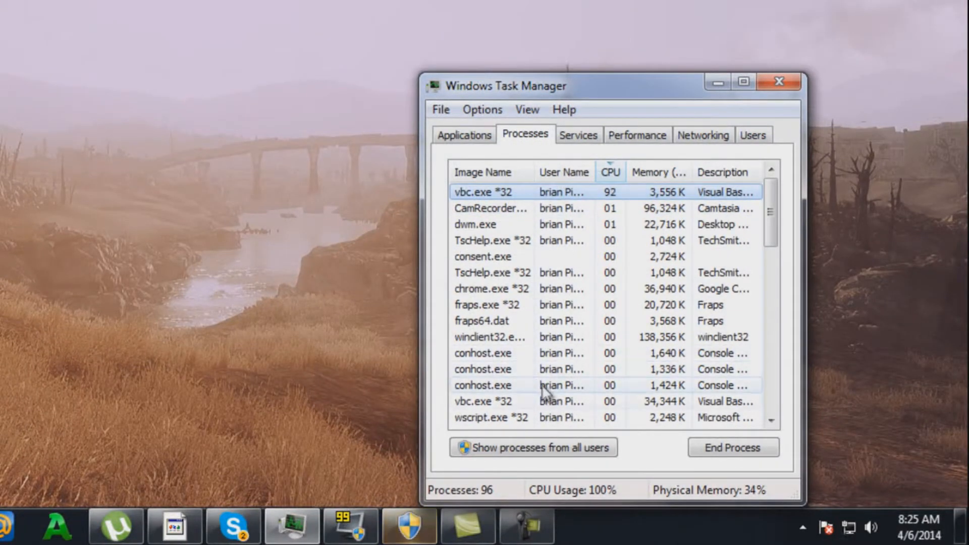
End the selected vbc.exe *32 process and confirm in the dialog
left_click(732, 448)
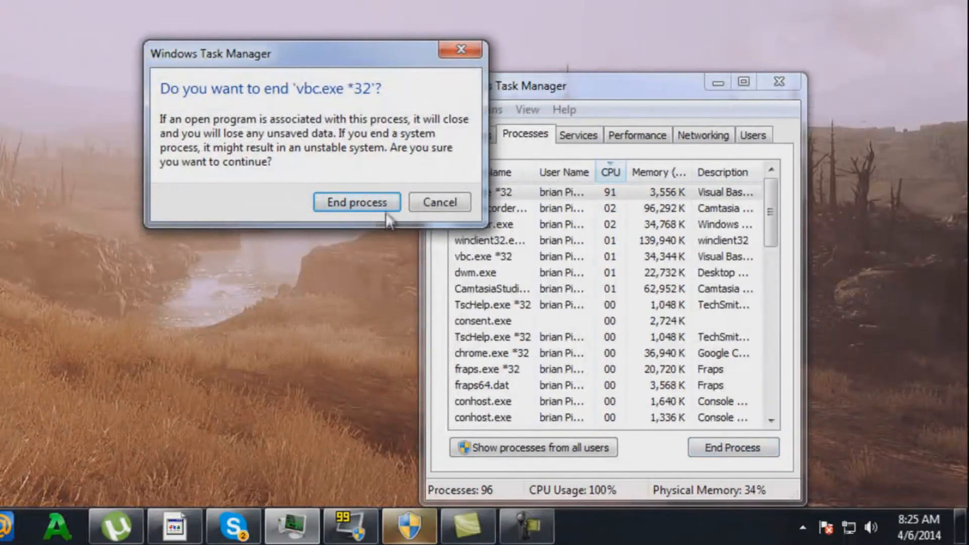
left_click(356, 202)
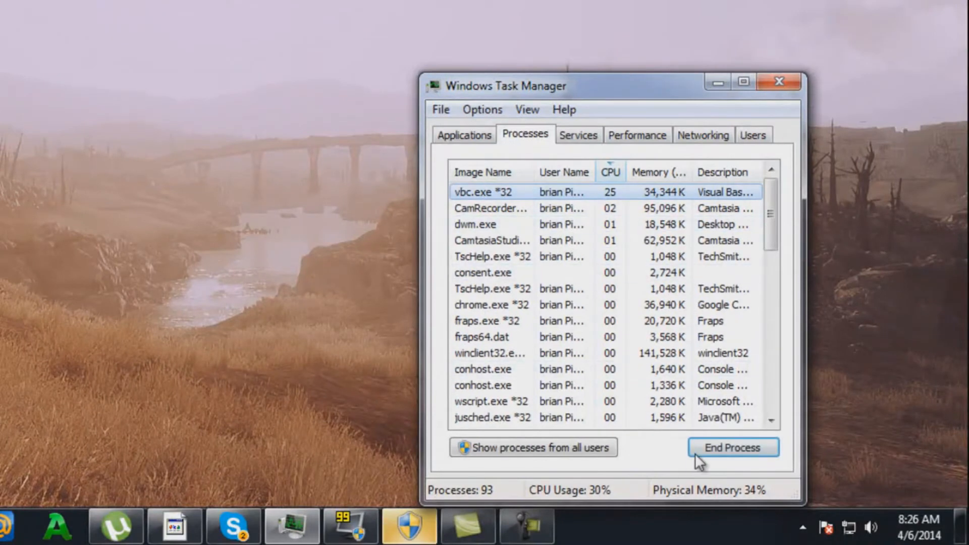
mouse_move(380, 204)
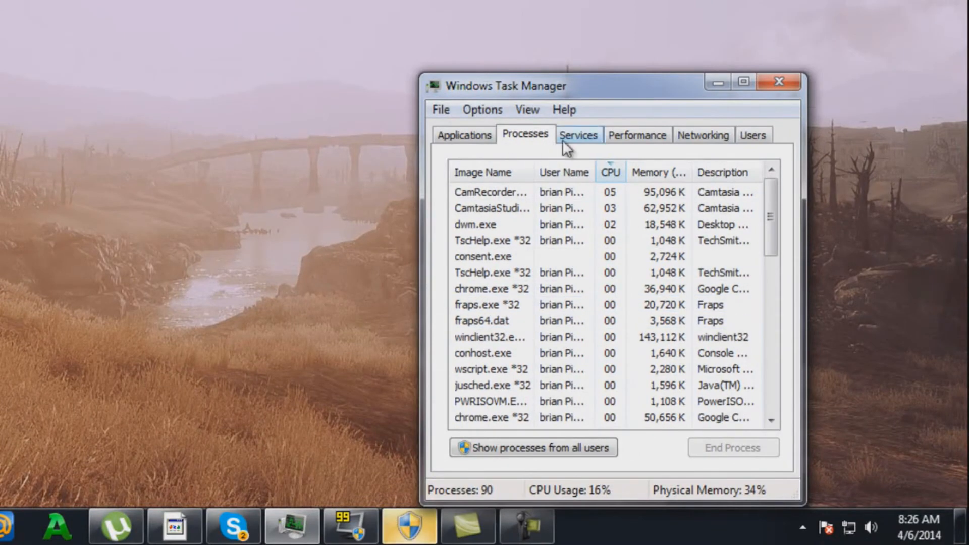
Check the Performance tab shows CPU near 13%, then dismiss Task Manager
left_click(636, 135)
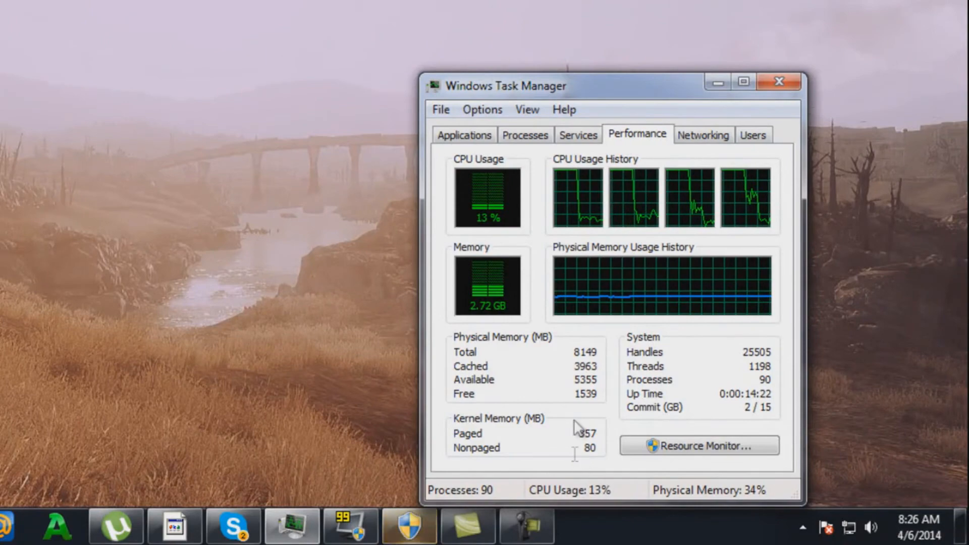
mouse_move(723, 153)
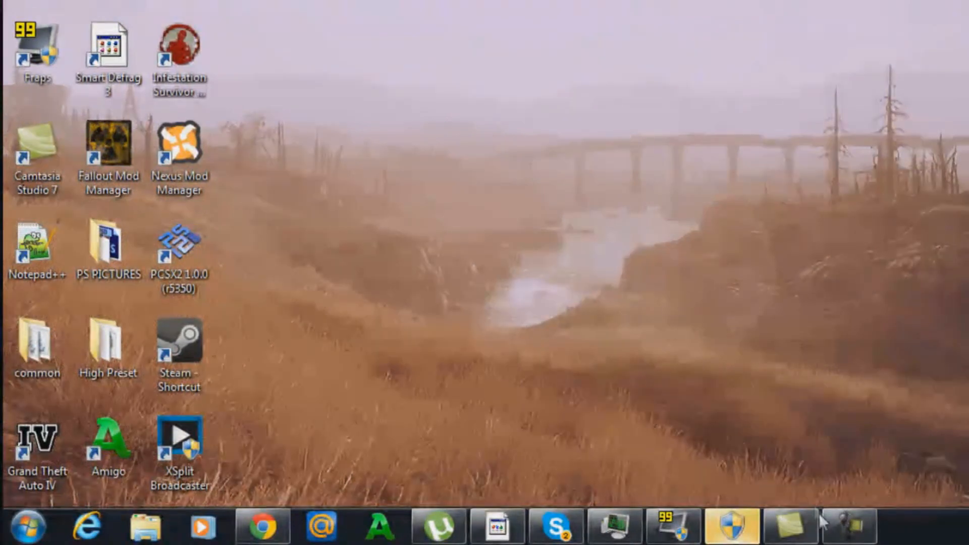
left_click(848, 526)
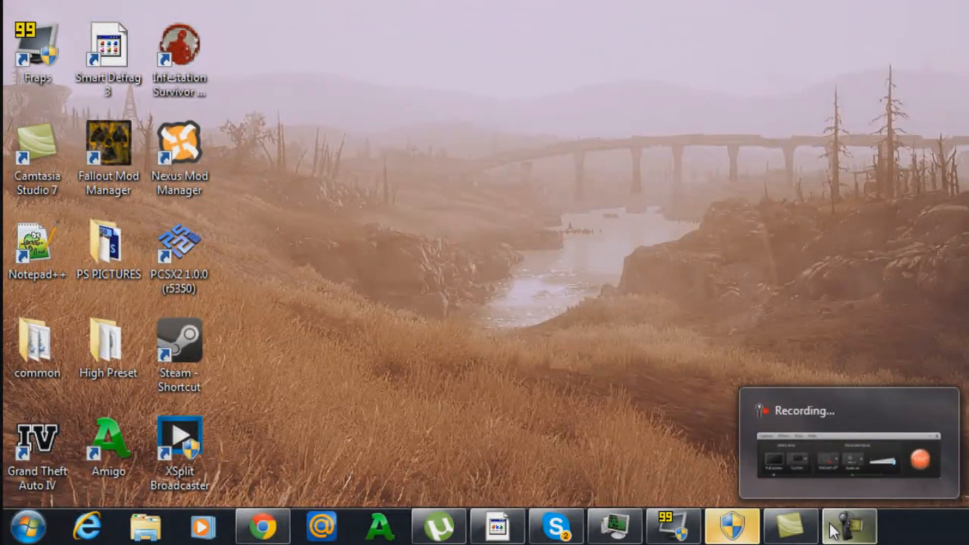